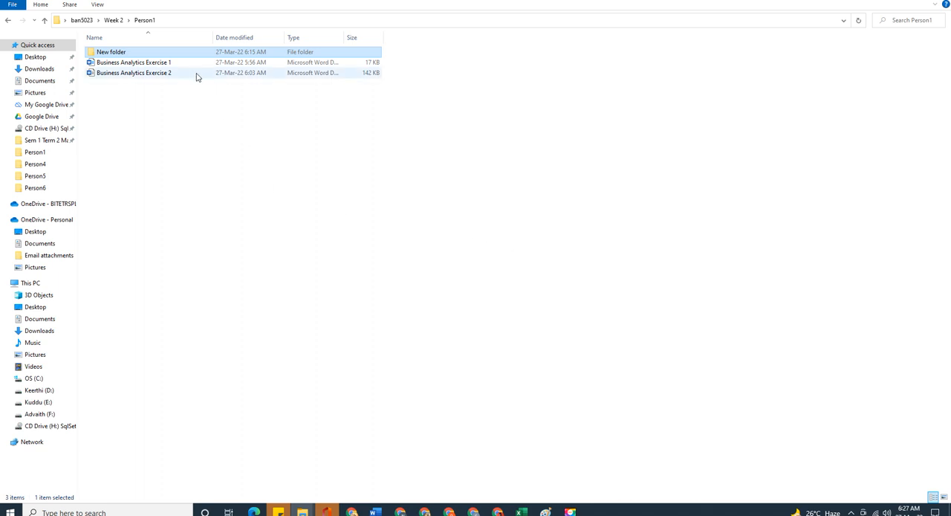
mouse_move(169, 77)
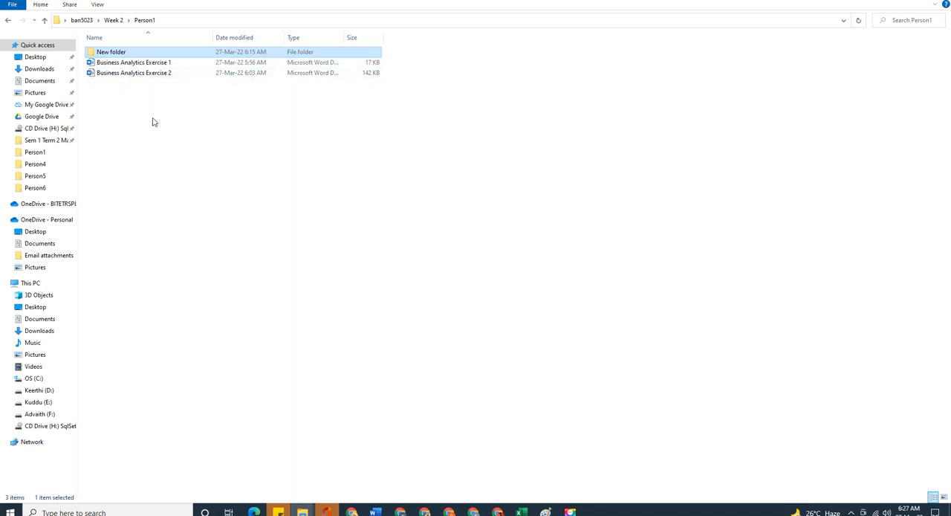
Step: Bring up the Person1 folder actions and dismiss them without choosing anything
right_click(133, 110)
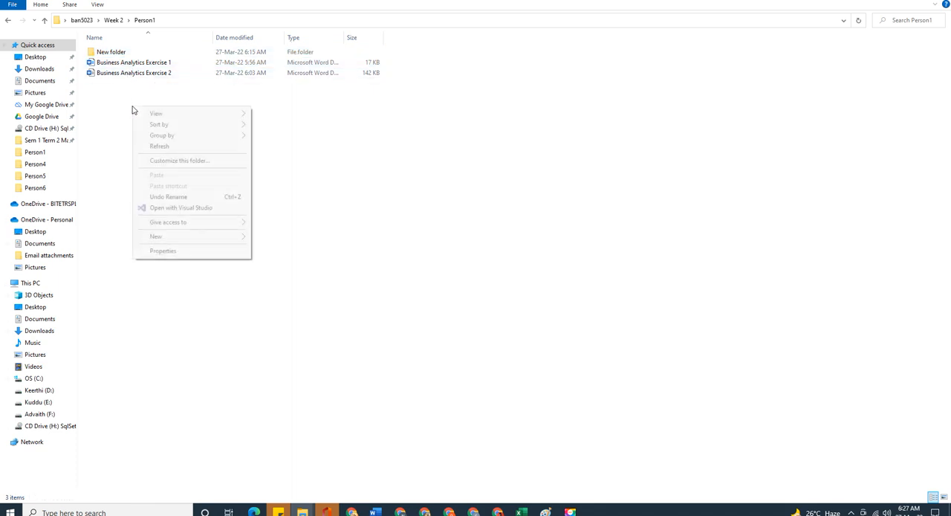
left_click(121, 91)
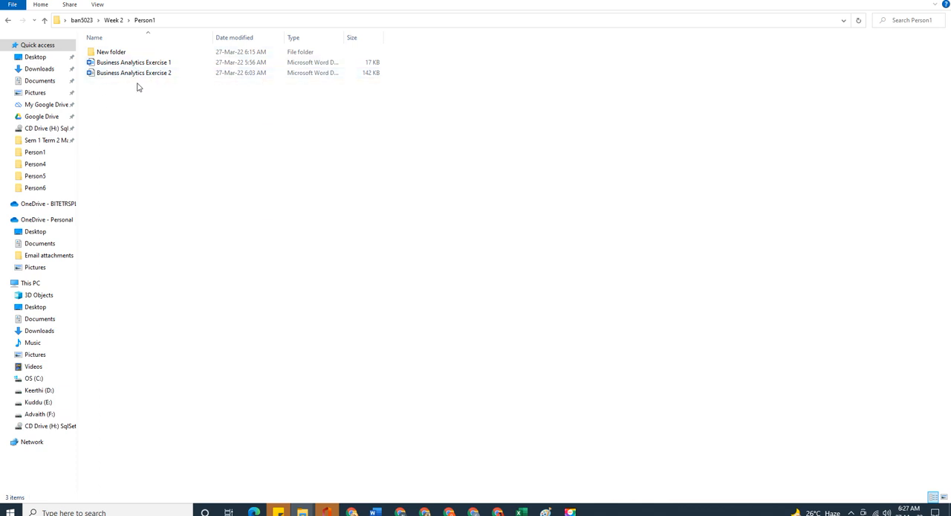
left_click(134, 73)
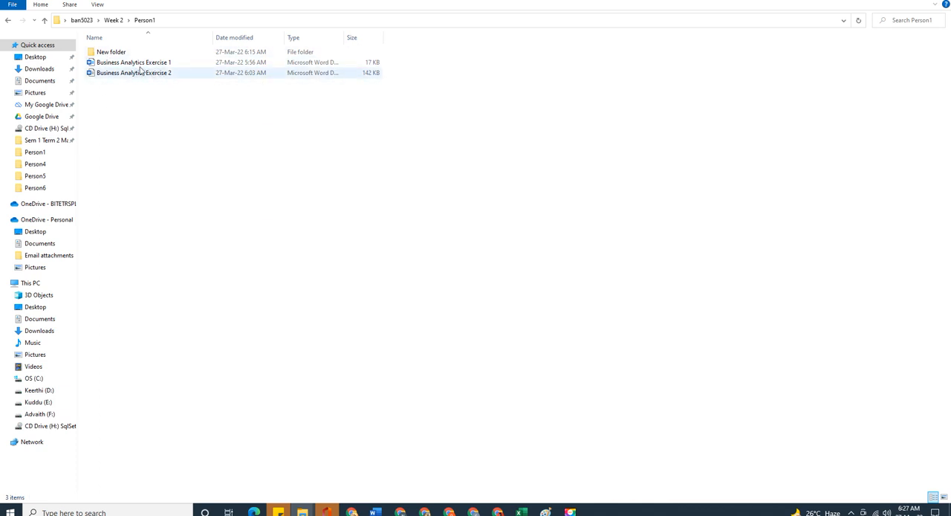
mouse_move(130, 60)
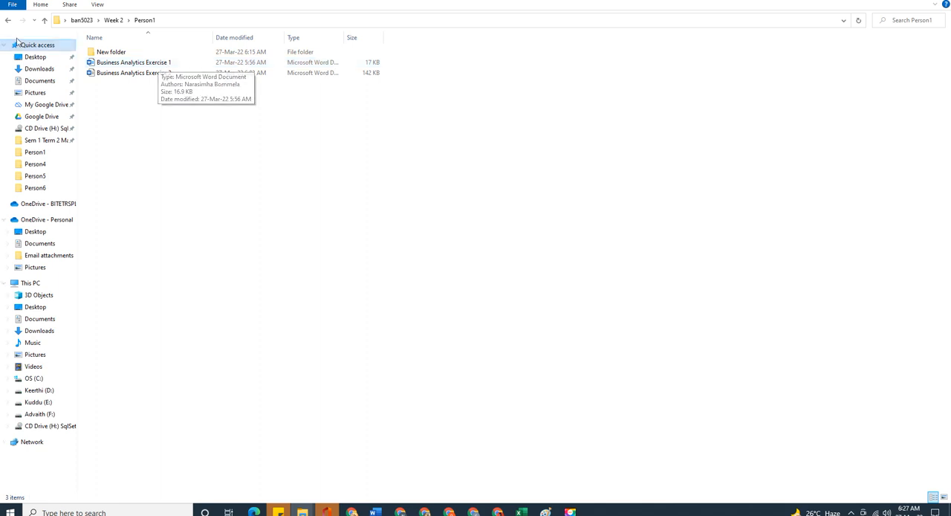
mouse_move(115, 115)
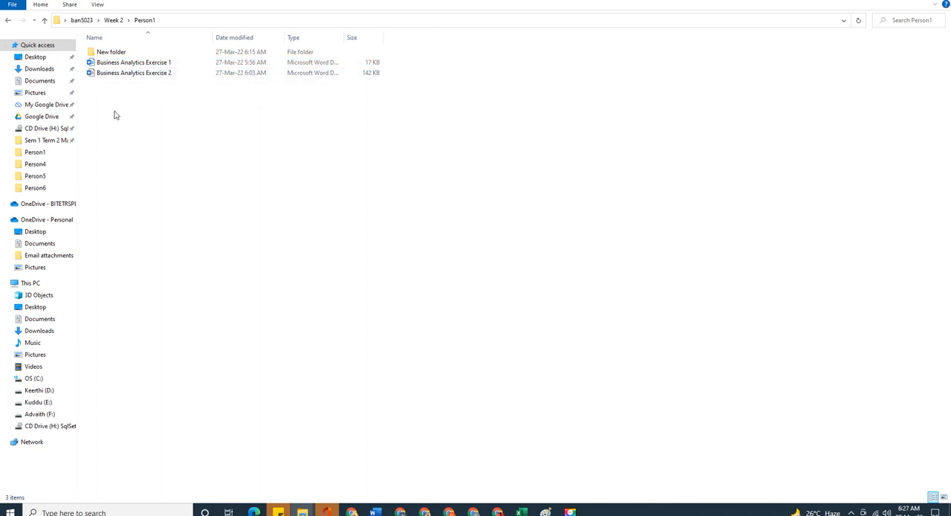
Step: Create New folder (2) inside Person1, open it, and add blank Word documents
right_click(115, 115)
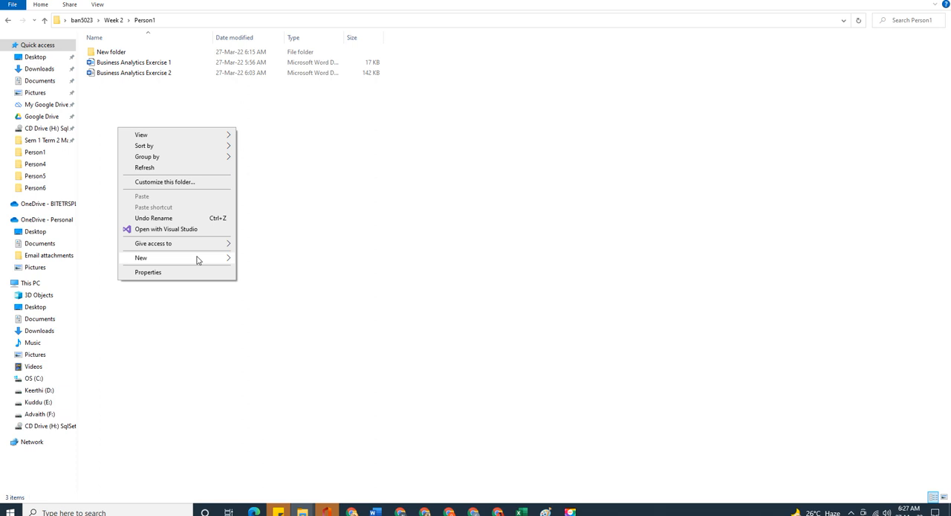
left_click(141, 257)
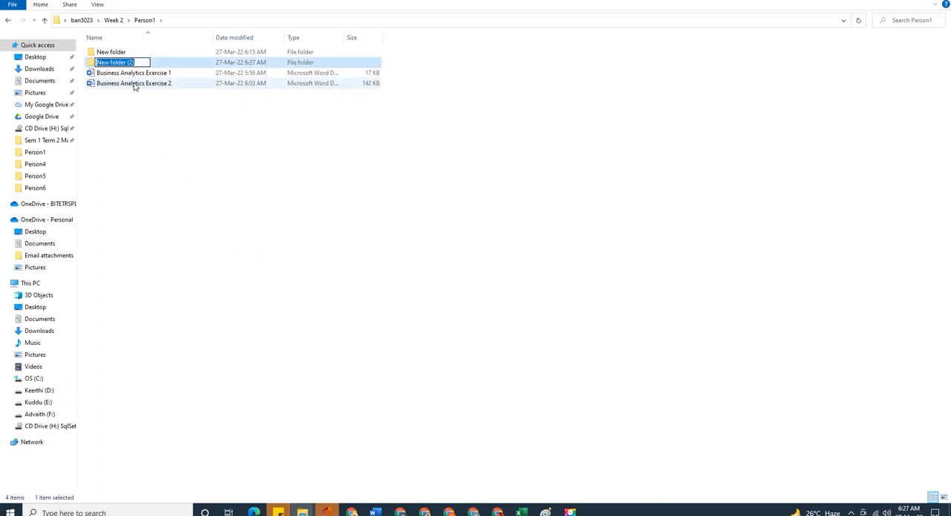
double_click(112, 61)
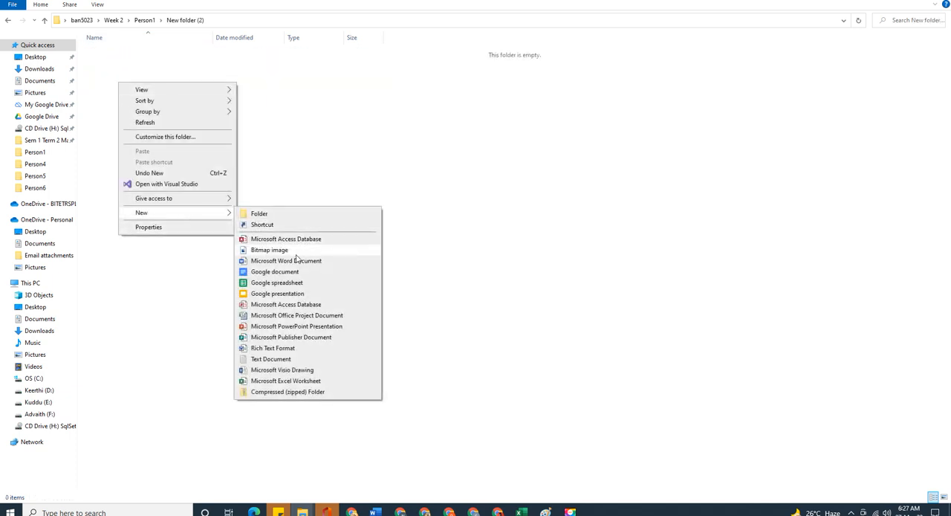
left_click(286, 261)
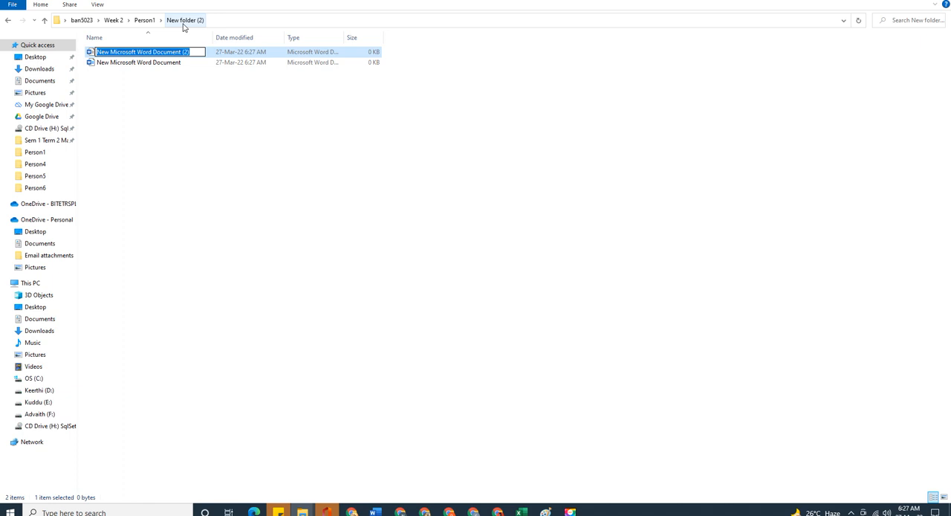
Step: Copy the Business Analytics Exercise 1 file name from Person1, then return to New folder (2)
left_click(144, 13)
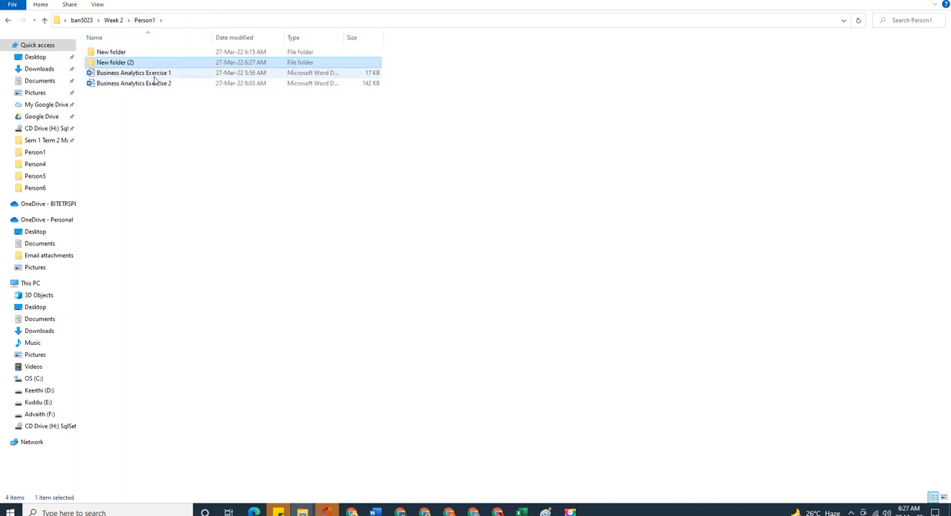
double_click(133, 73)
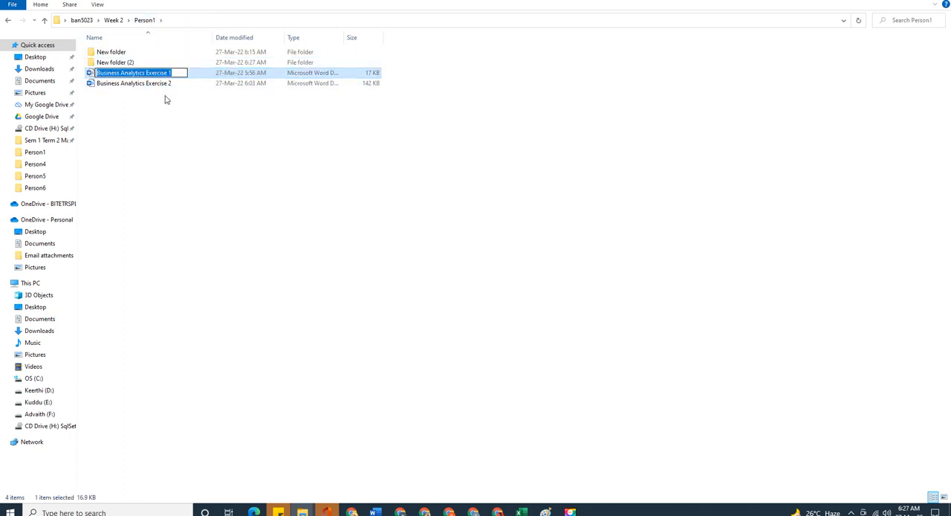
left_click(113, 20)
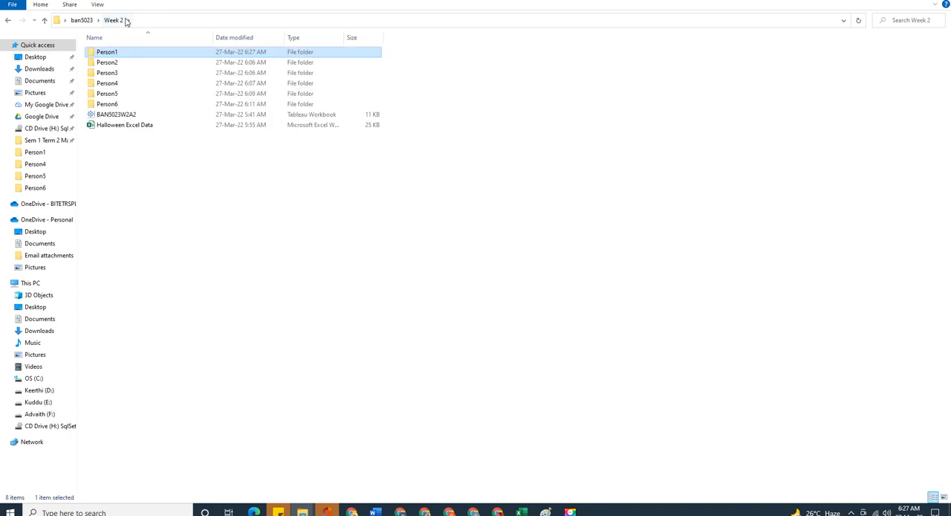
double_click(106, 51)
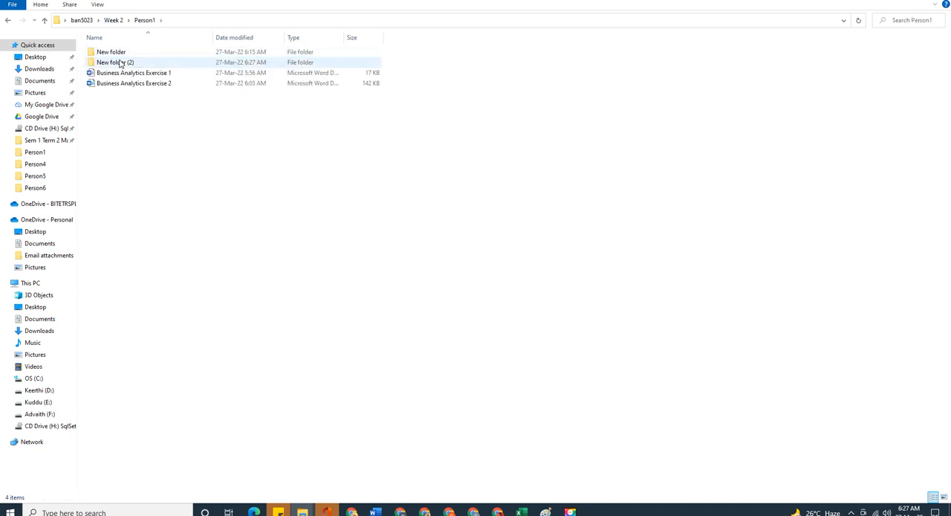
double_click(115, 62)
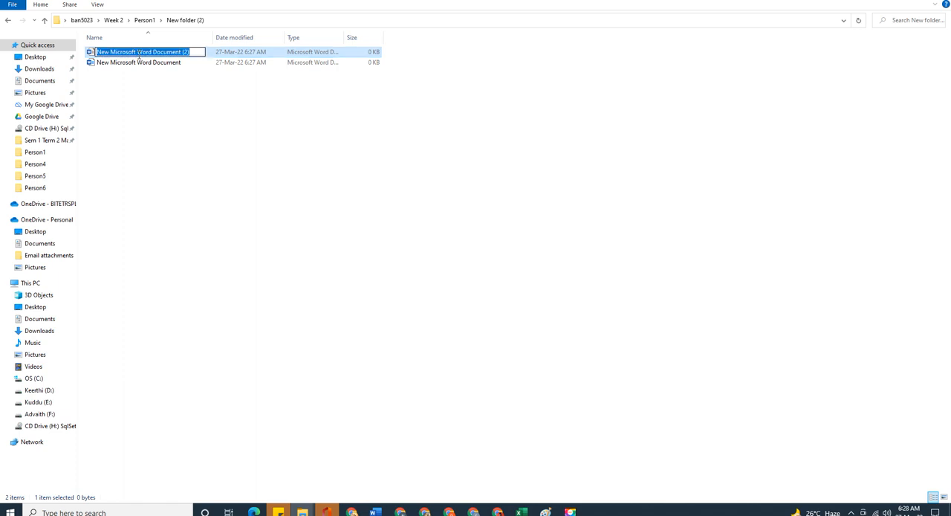
Step: Rename the blank documents Business Analytics Exercise 1 Badri and Business Analytics Exercise 2 Badri
type("Business Analytics Exercise 1")
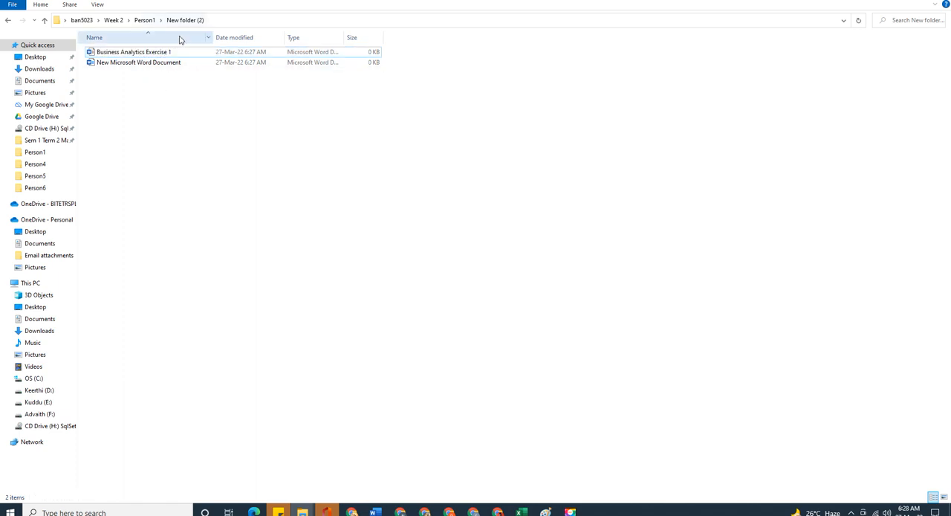
double_click(134, 51)
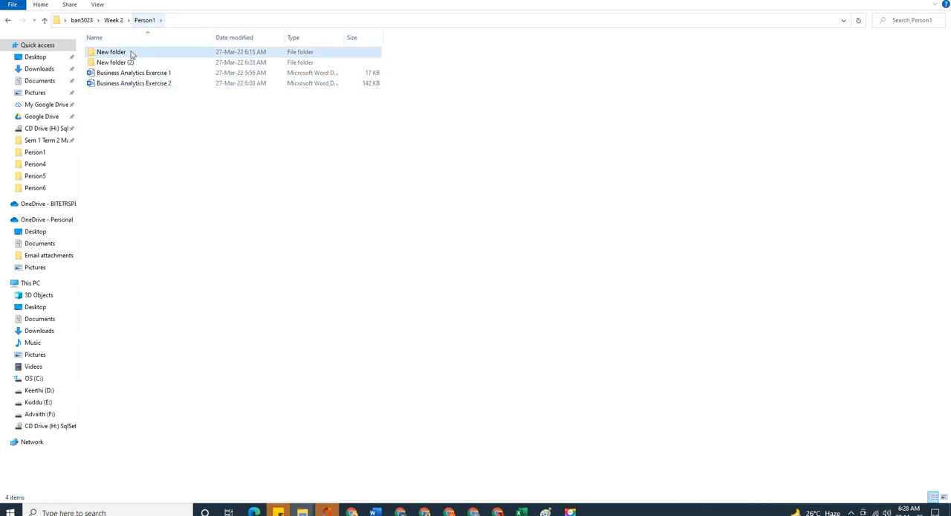
double_click(115, 61)
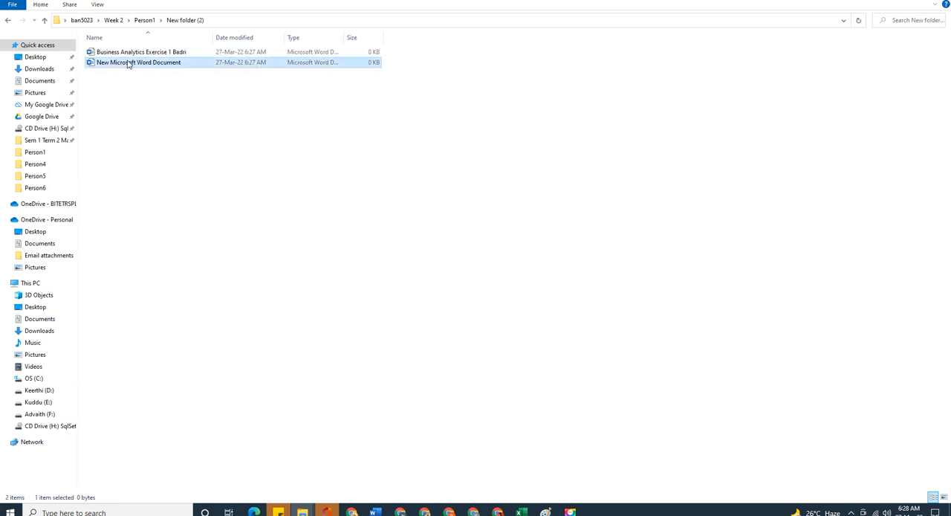
type("Business Analytics Exercise 2")
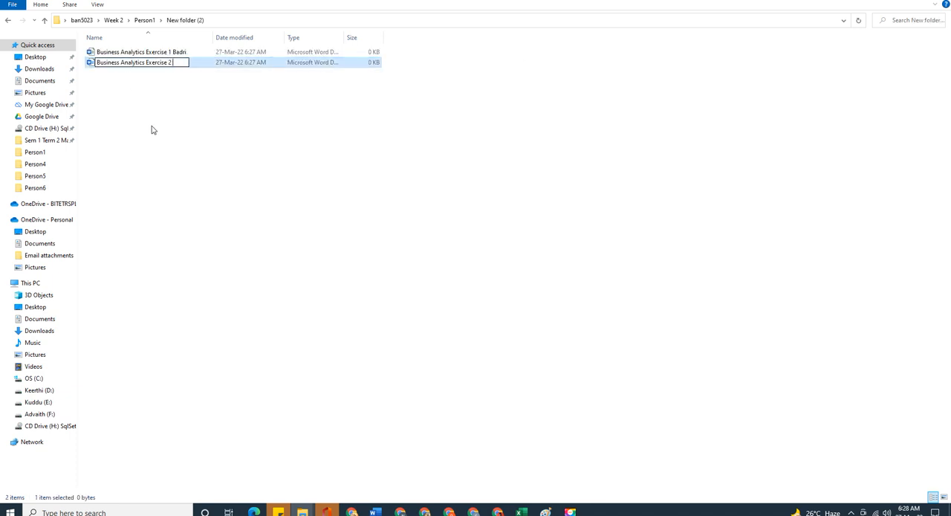
type("Badri")
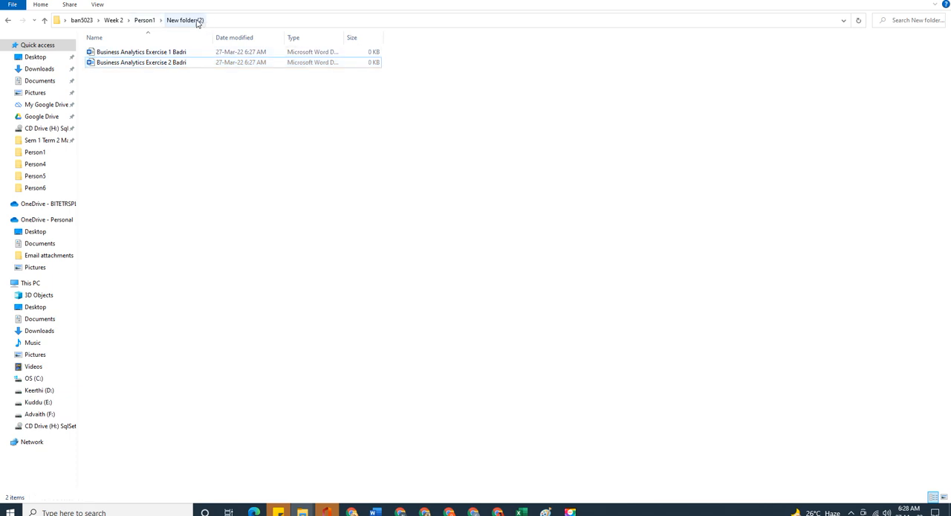
Step: Copy the chart from Business Analytics Exercise 1 and open the renamed Exercise 1 Badri document
left_click(145, 18)
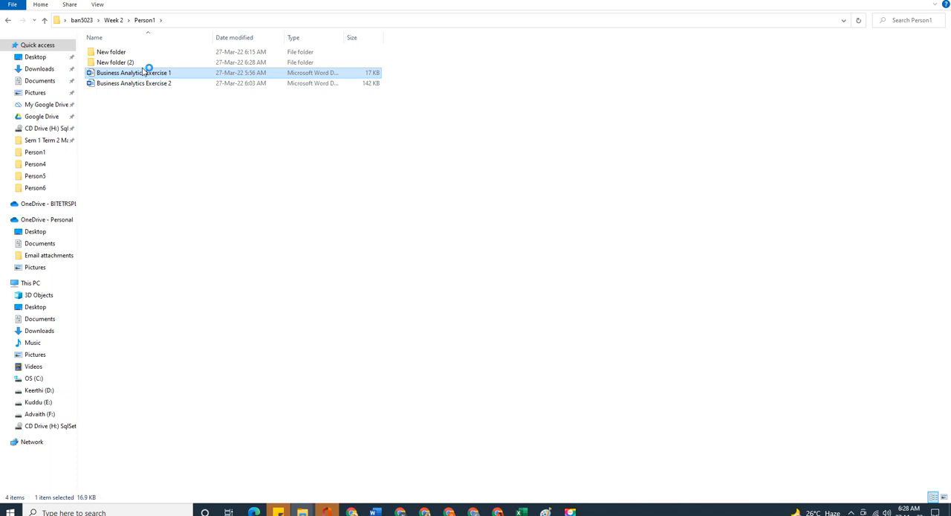
double_click(130, 74)
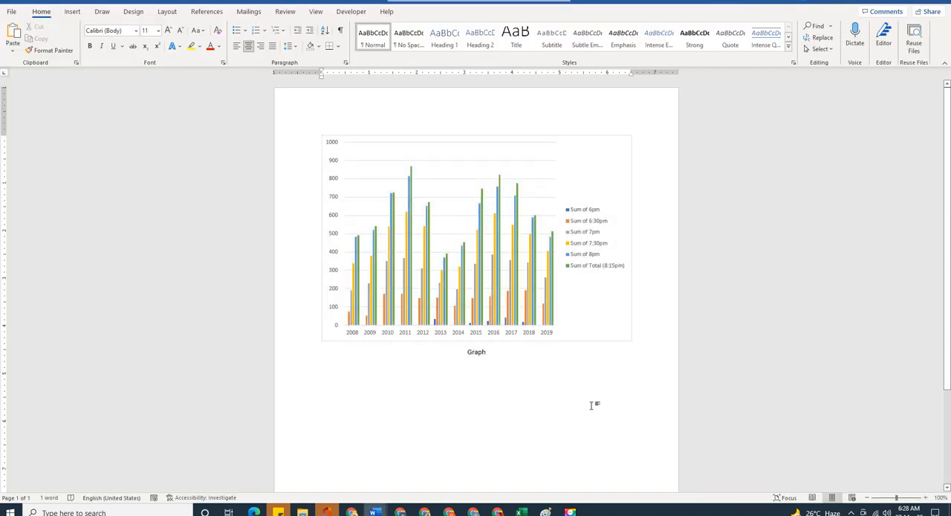
left_click(382, 264)
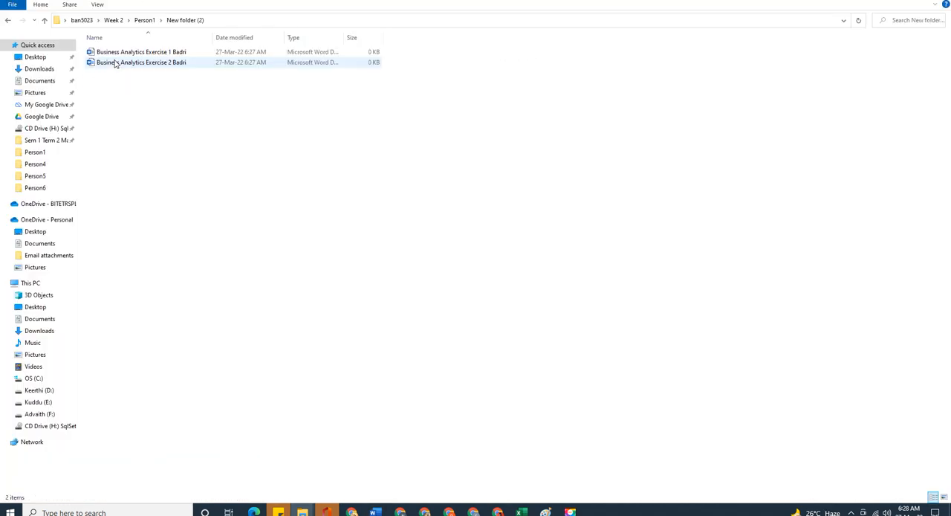
double_click(121, 63)
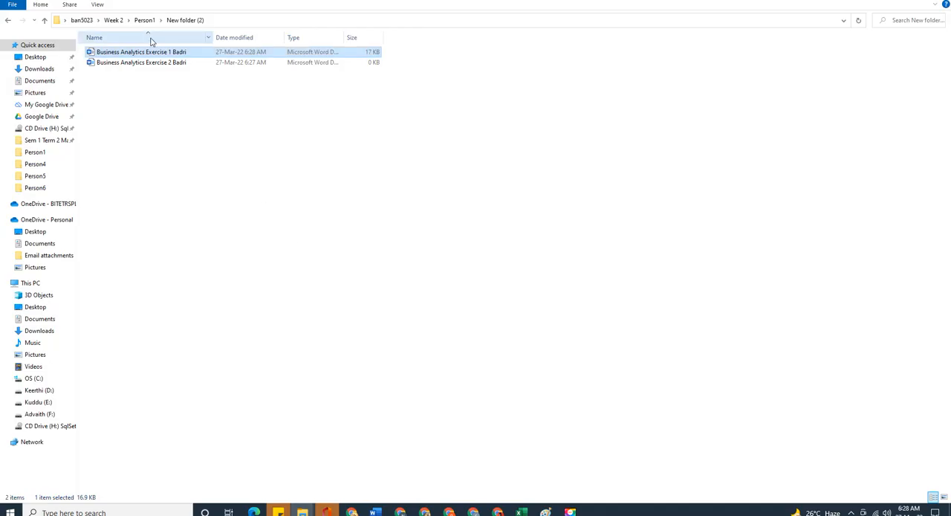
Step: Open the empty Business Analytics Exercise 2 Badri document, then go back to Person1
double_click(141, 63)
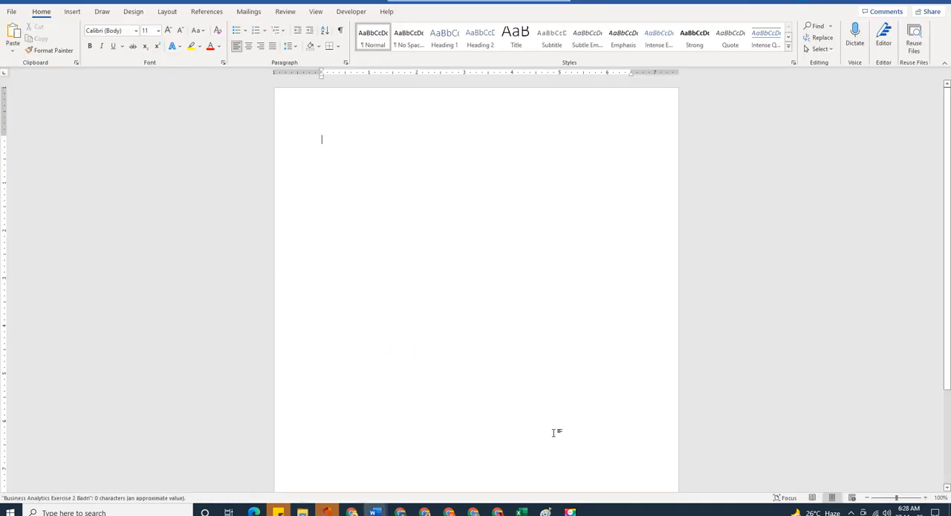
mouse_move(588, 328)
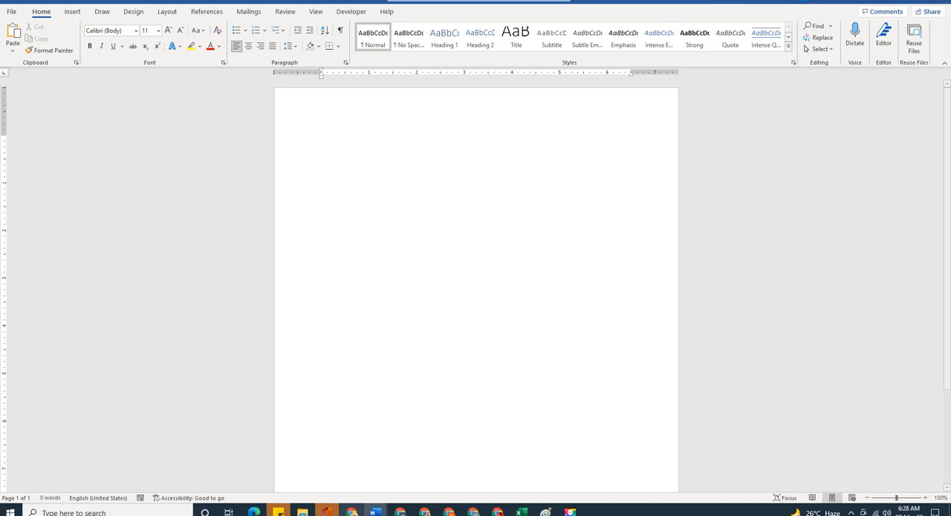
mouse_move(299, 514)
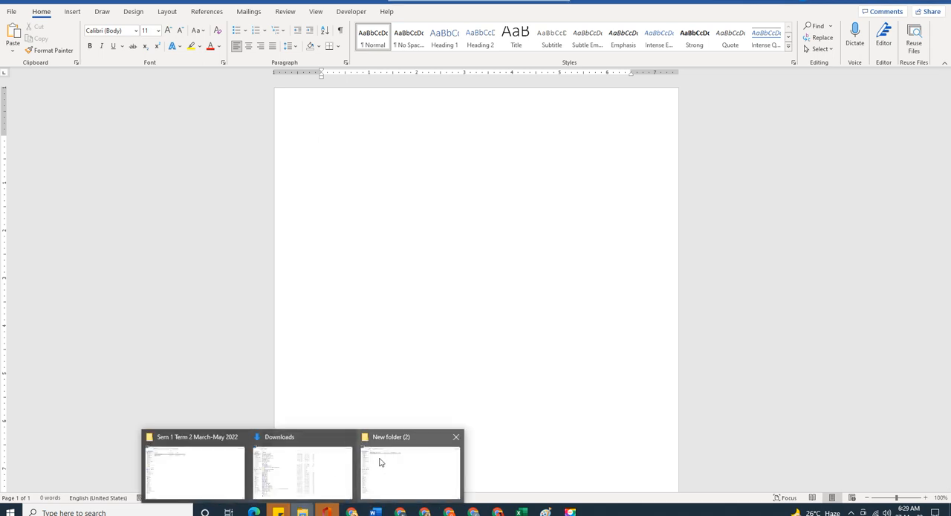
left_click(403, 468)
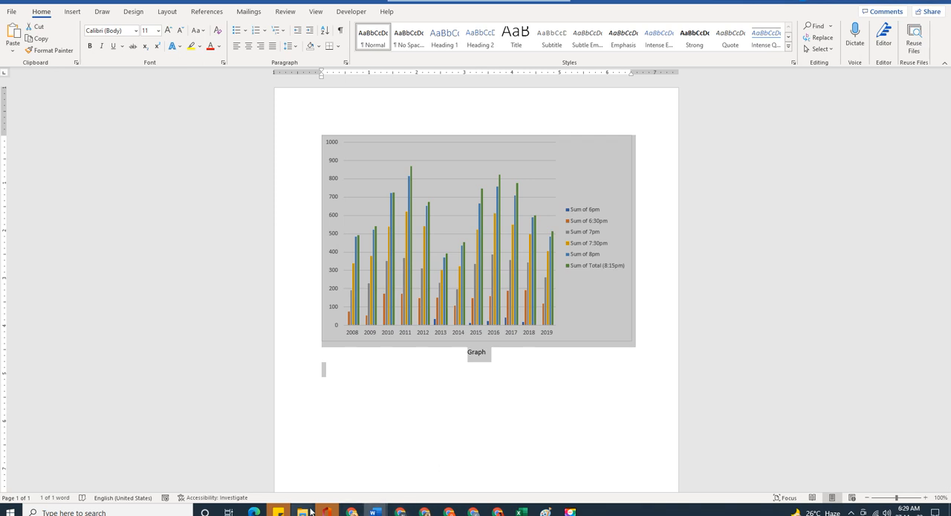
left_click(311, 510)
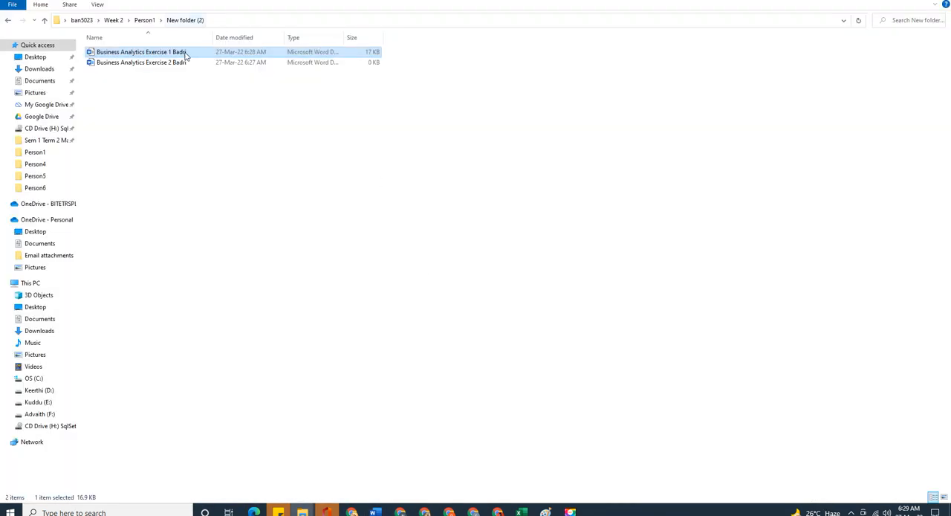
double_click(141, 53)
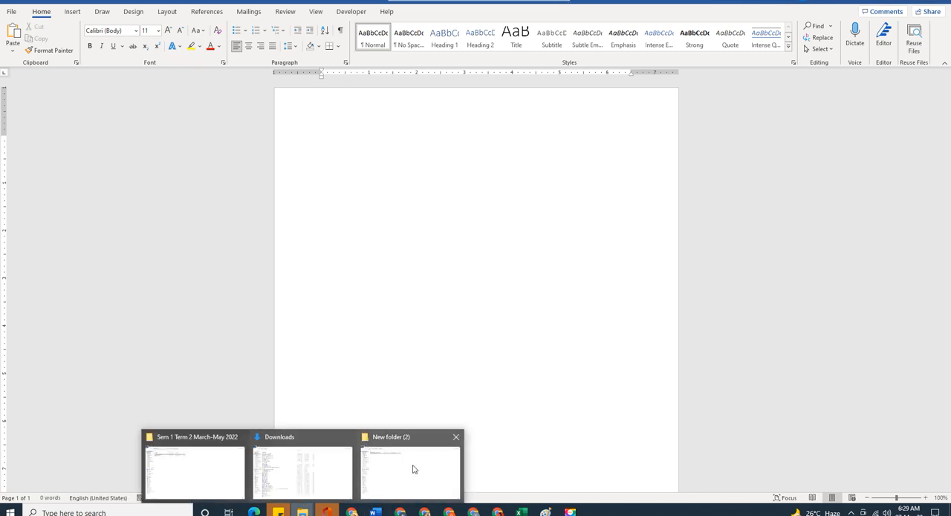
left_click(414, 470)
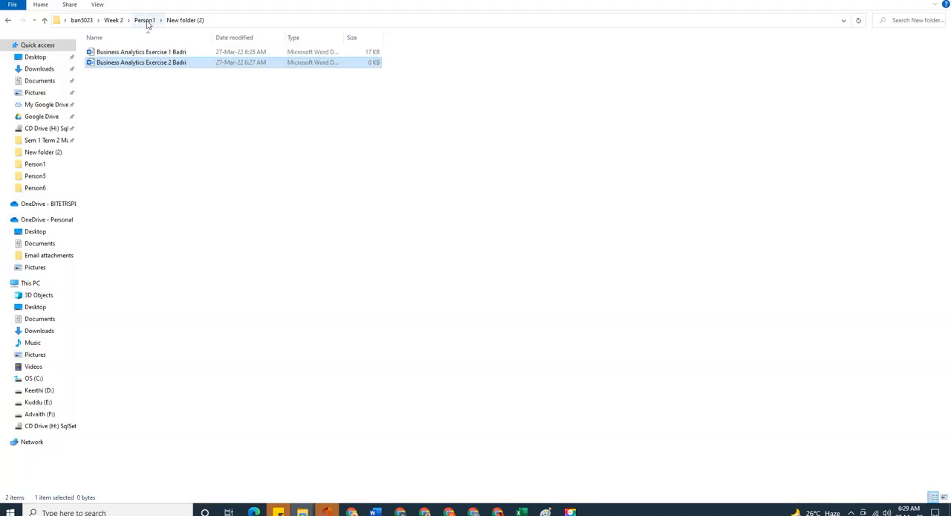
left_click(142, 20)
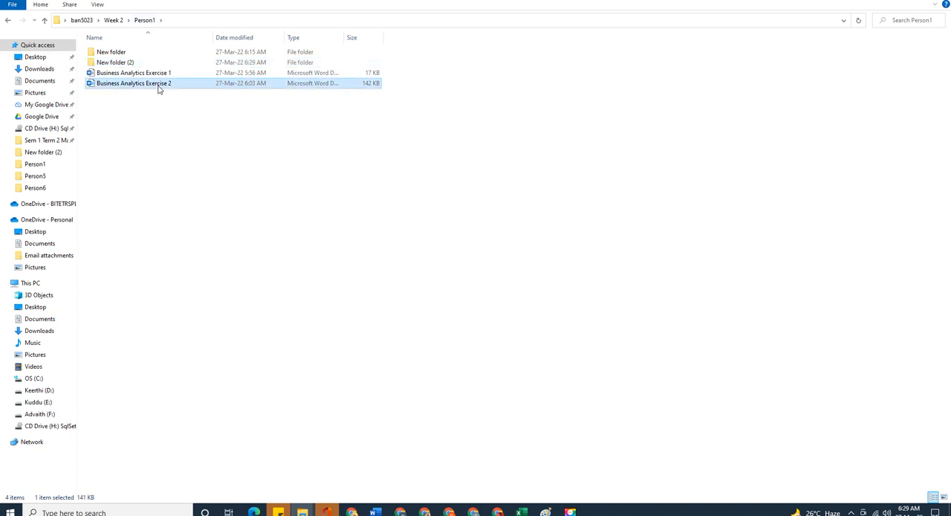
Step: Open the original Business Analytics Exercise 2 from Person1
double_click(133, 88)
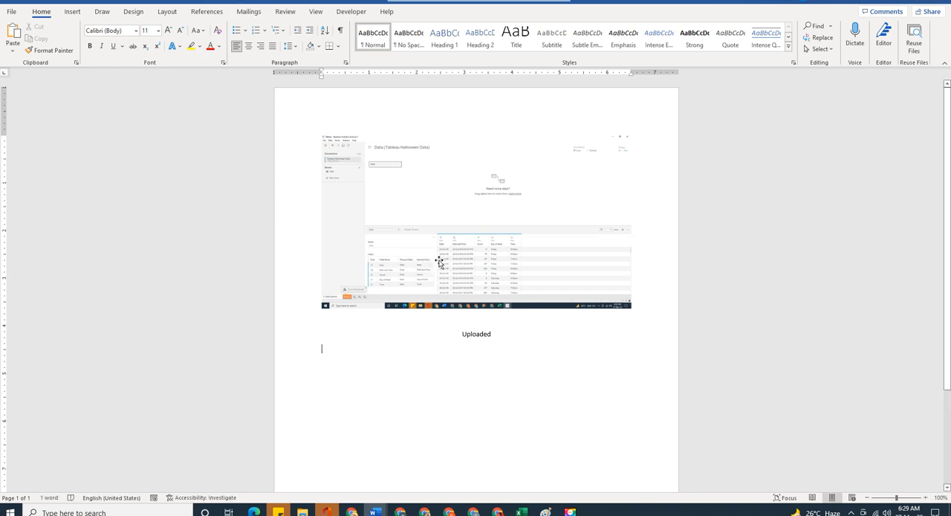
mouse_move(420, 295)
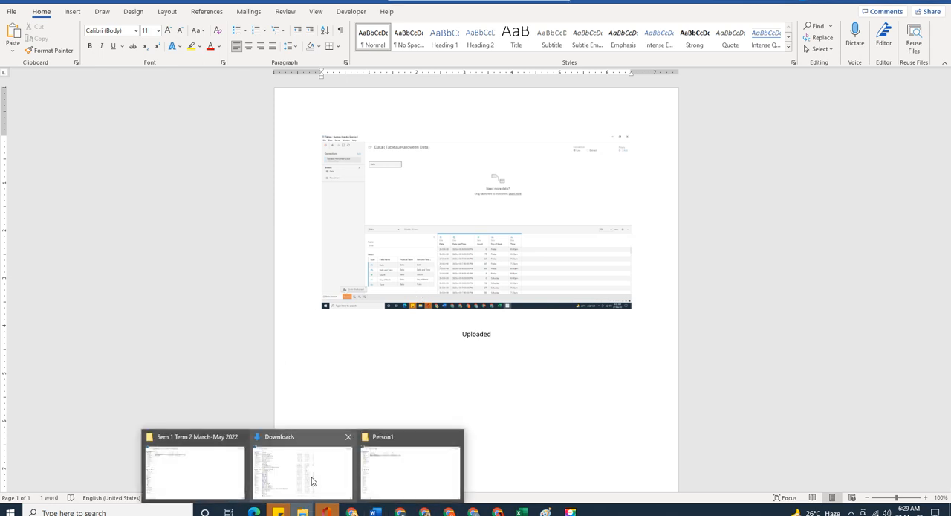
mouse_move(423, 463)
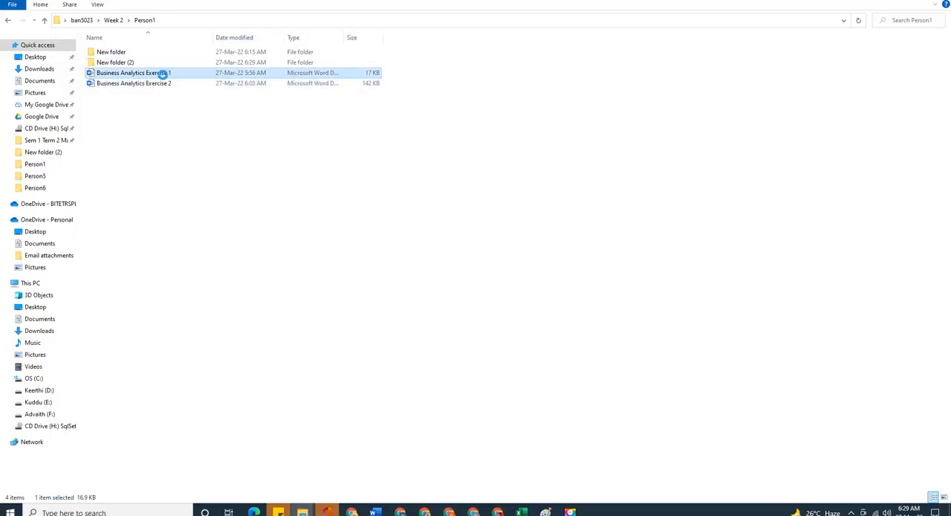
right_click(133, 74)
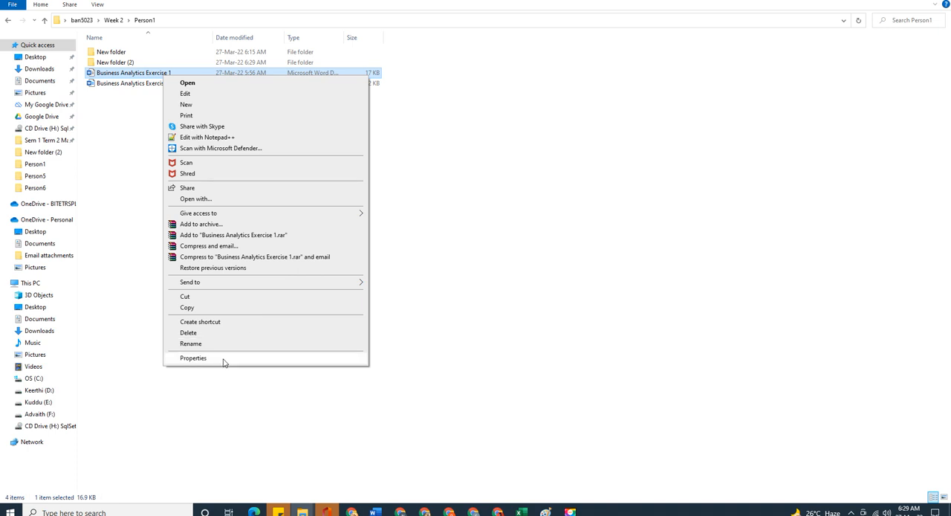
left_click(192, 358)
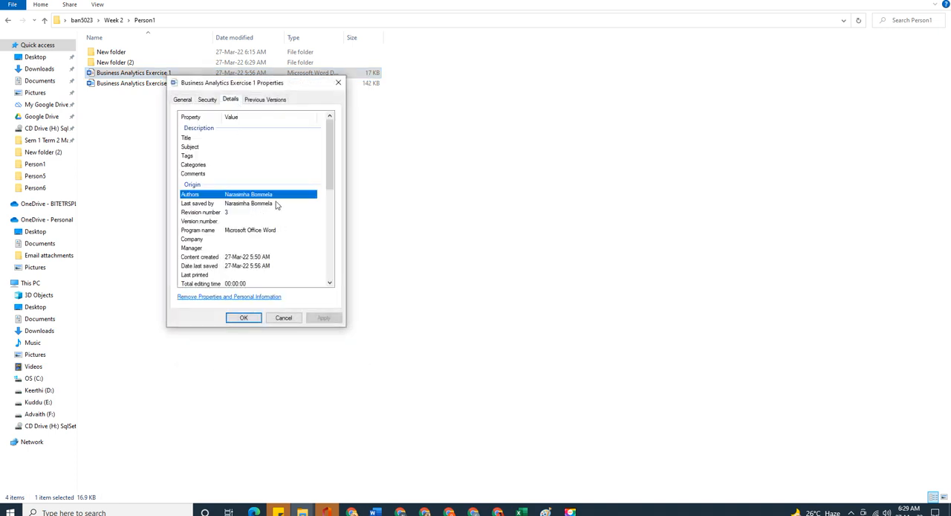
mouse_move(229, 273)
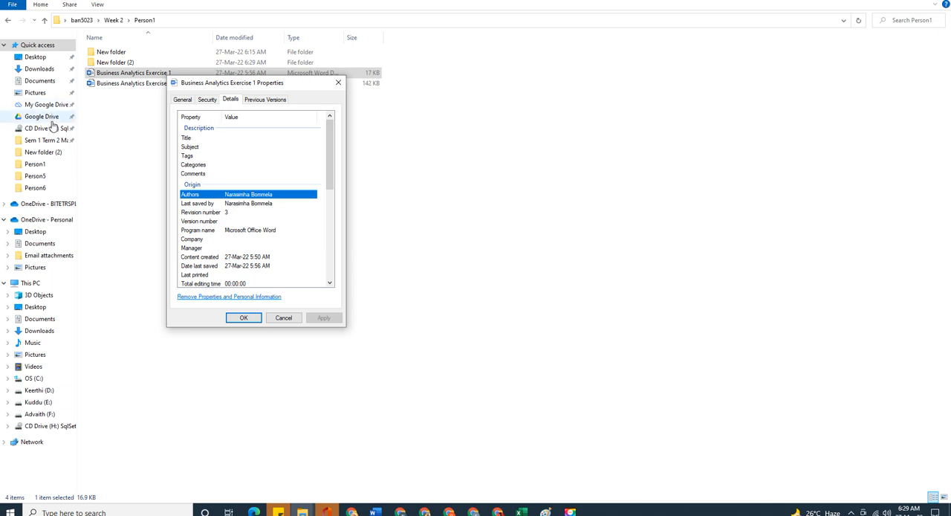
mouse_move(249, 246)
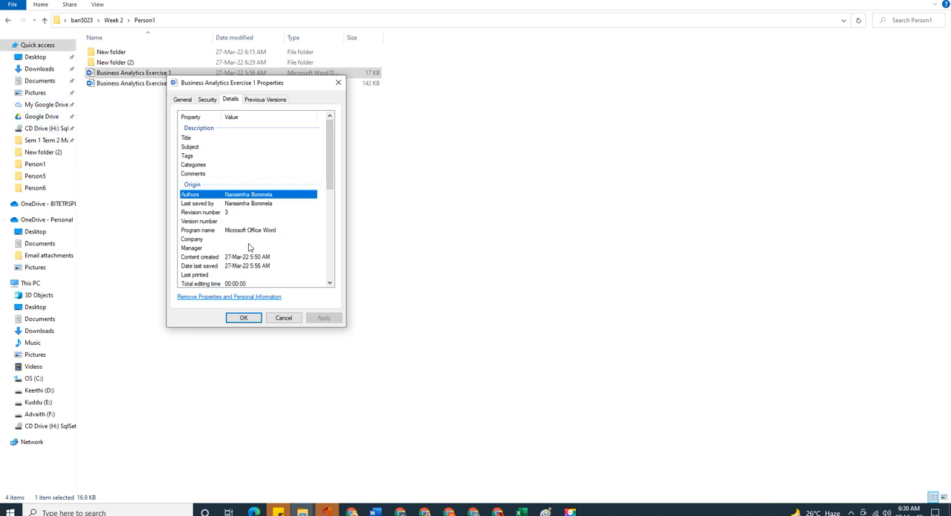
left_click(283, 317)
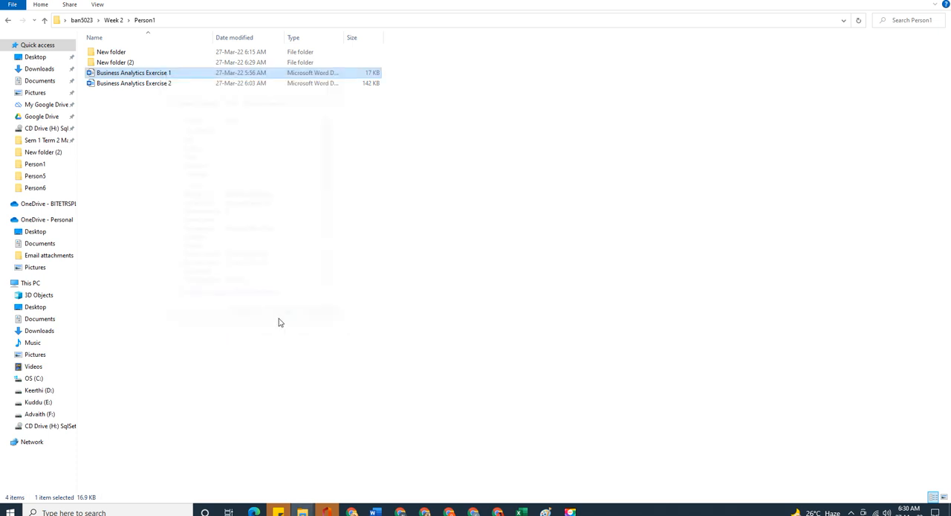
mouse_move(298, 292)
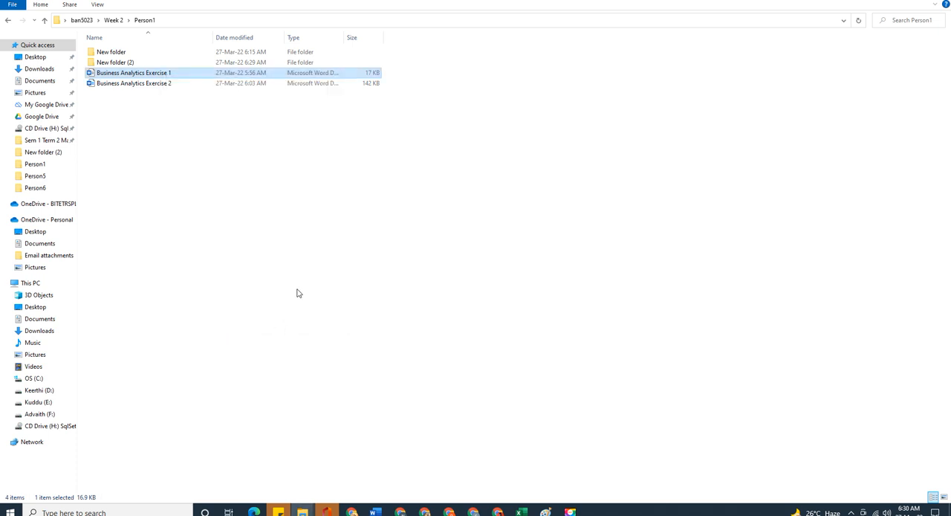
mouse_move(126, 61)
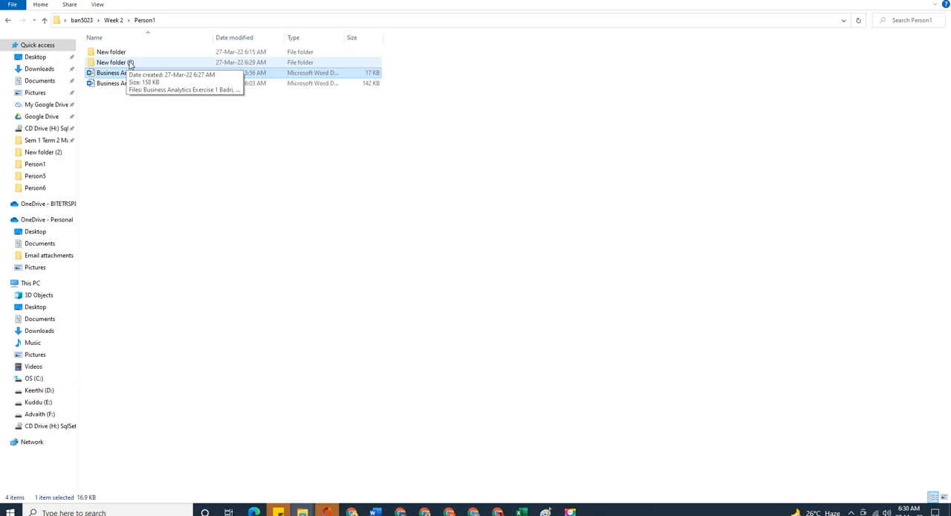
double_click(111, 56)
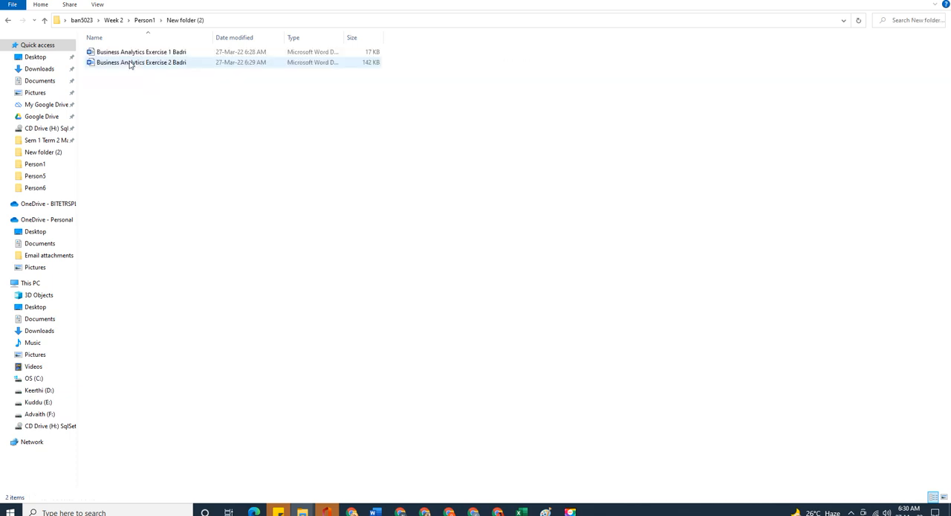
left_click(146, 20)
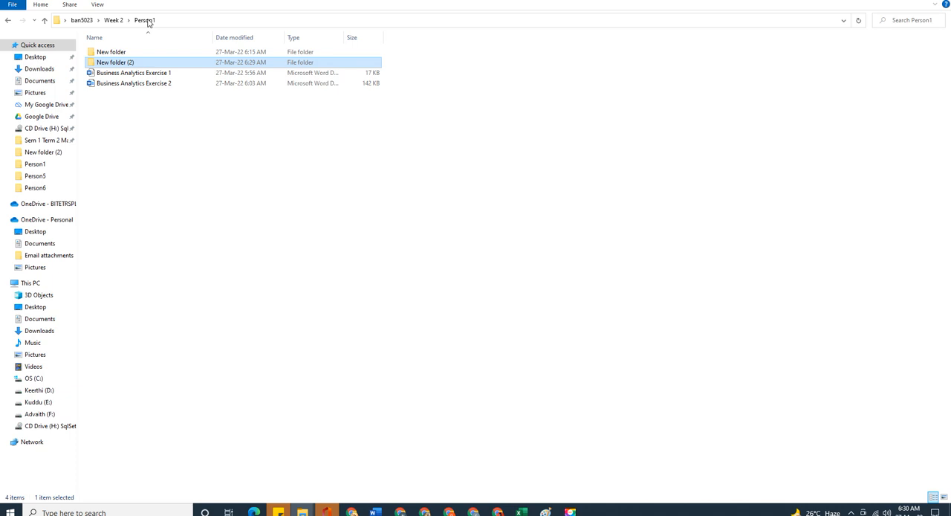
mouse_move(642, 512)
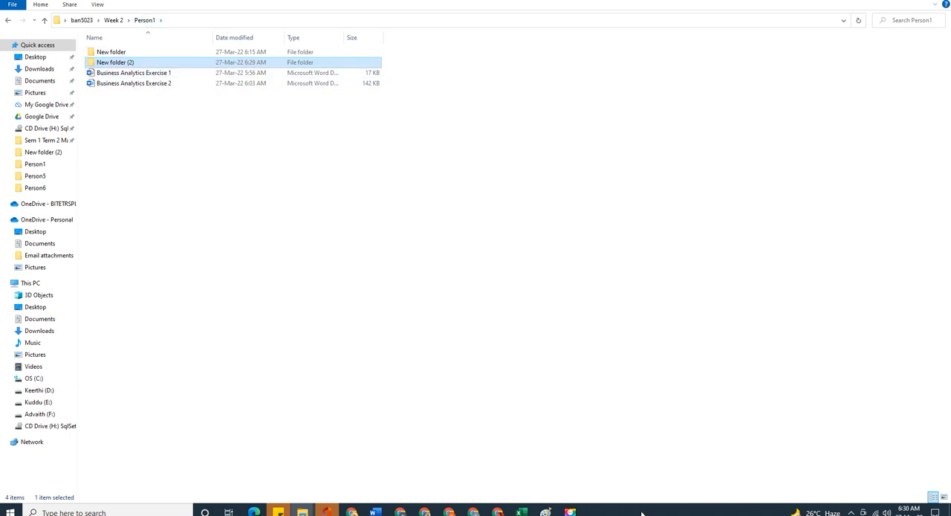
mouse_move(460, 511)
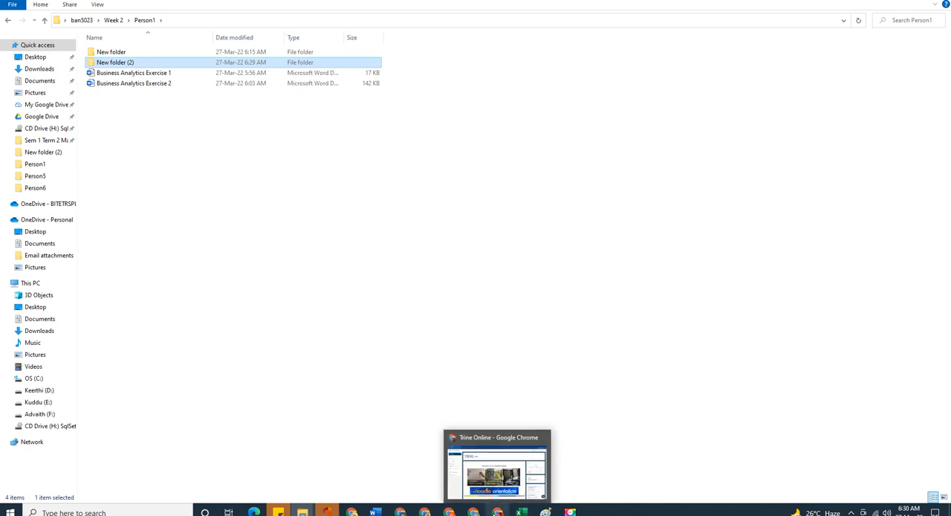
left_click(164, 155)
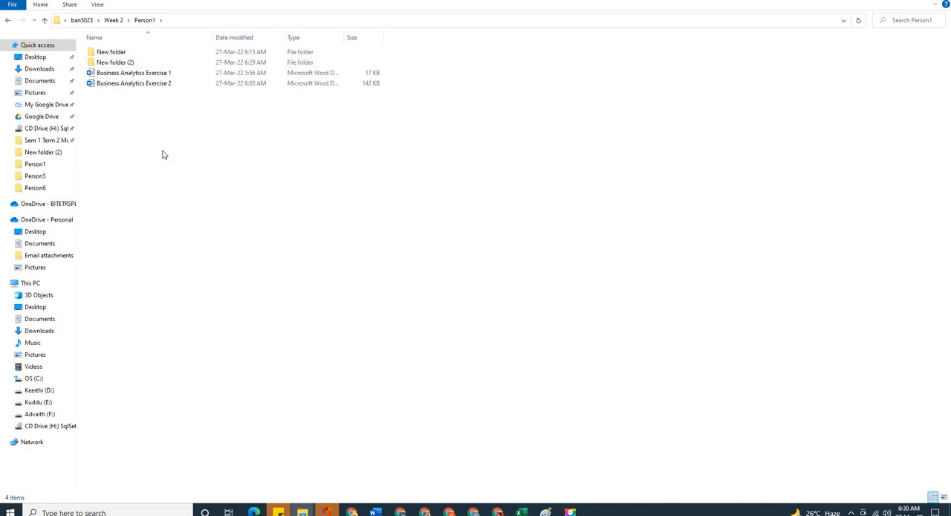
left_click(134, 73)
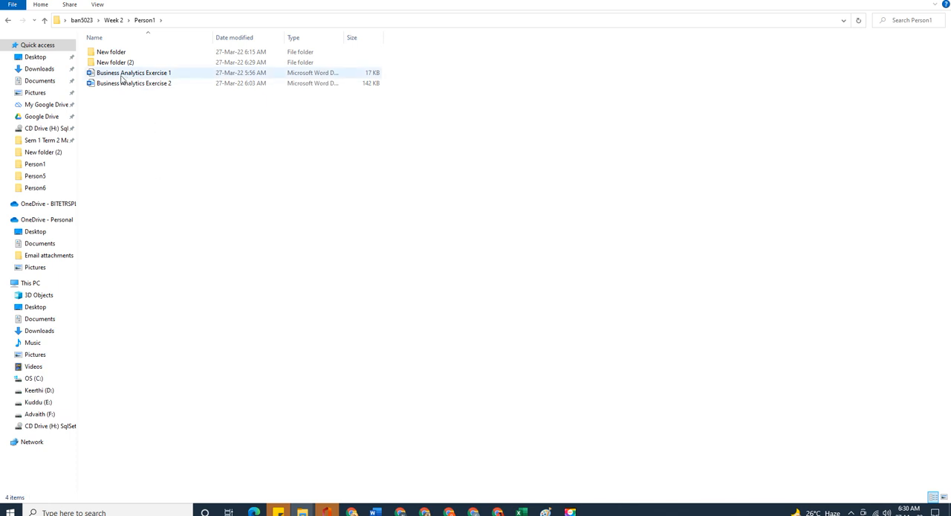
mouse_move(130, 74)
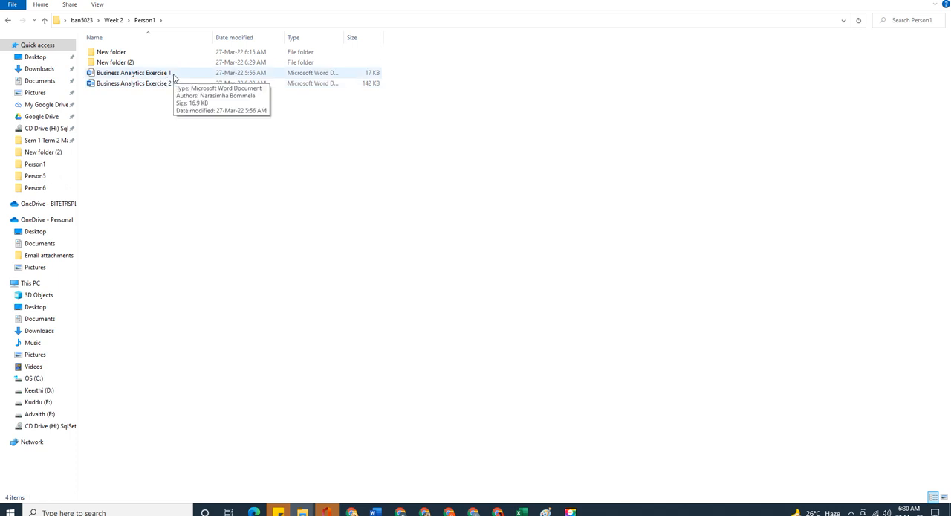
mouse_move(183, 77)
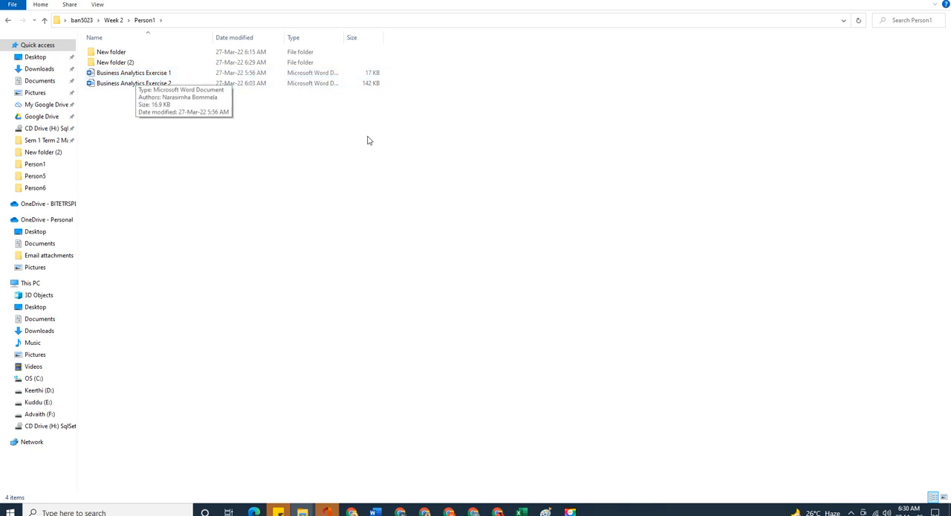
mouse_move(47, 462)
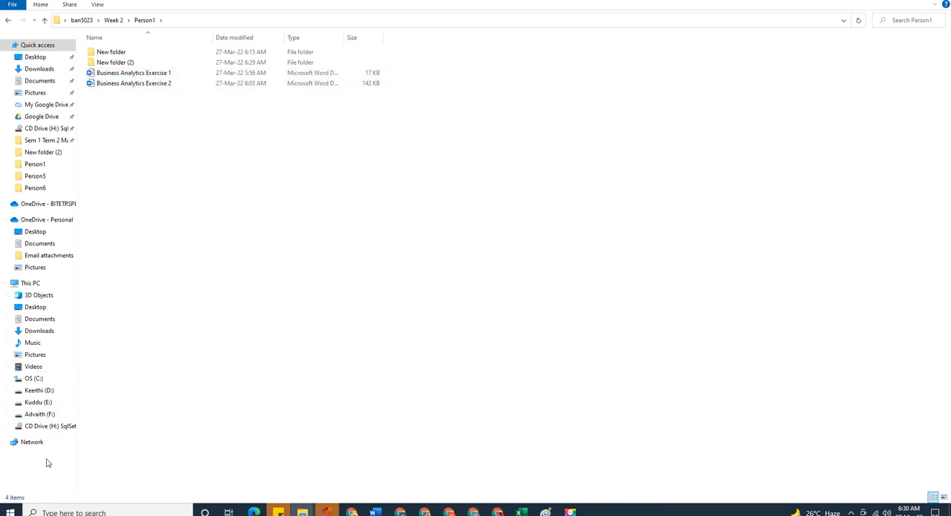
Step: Open New folder (2) to check both Badri copies (17 KB and 142 KB)
double_click(115, 51)
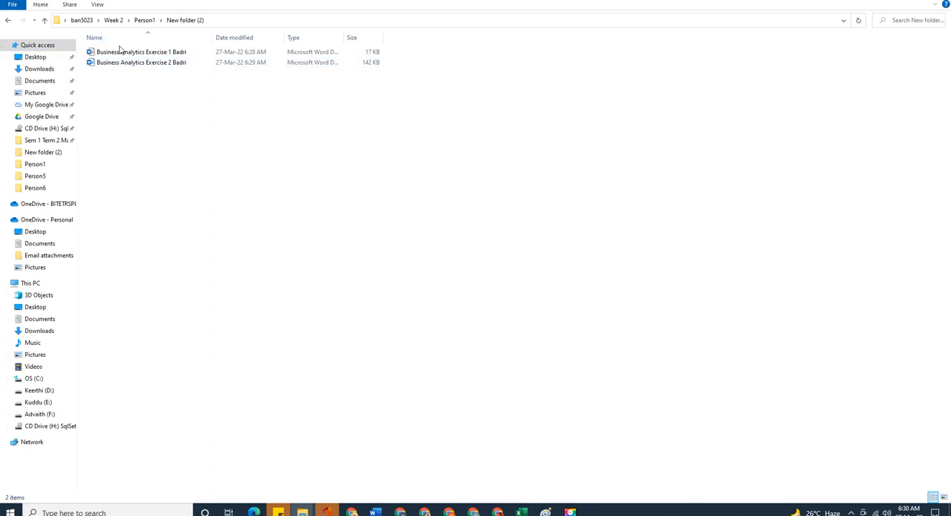
mouse_move(109, 46)
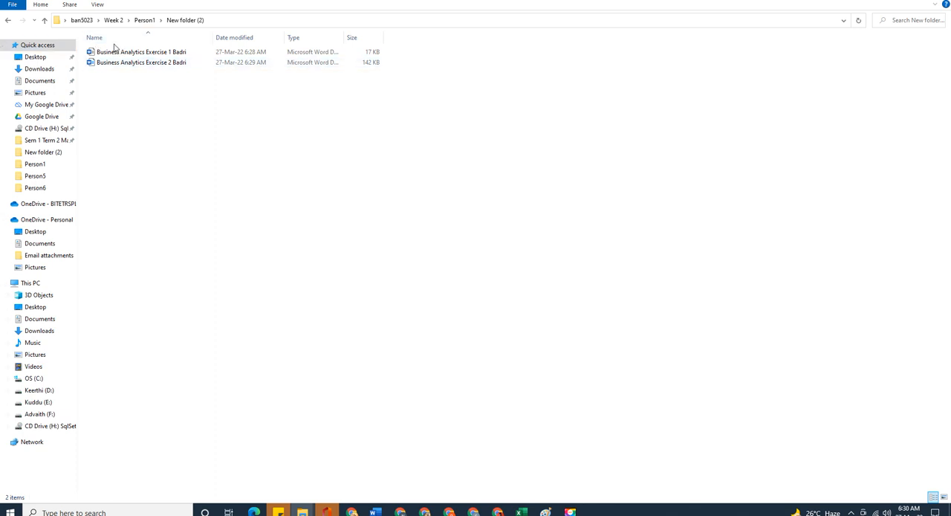